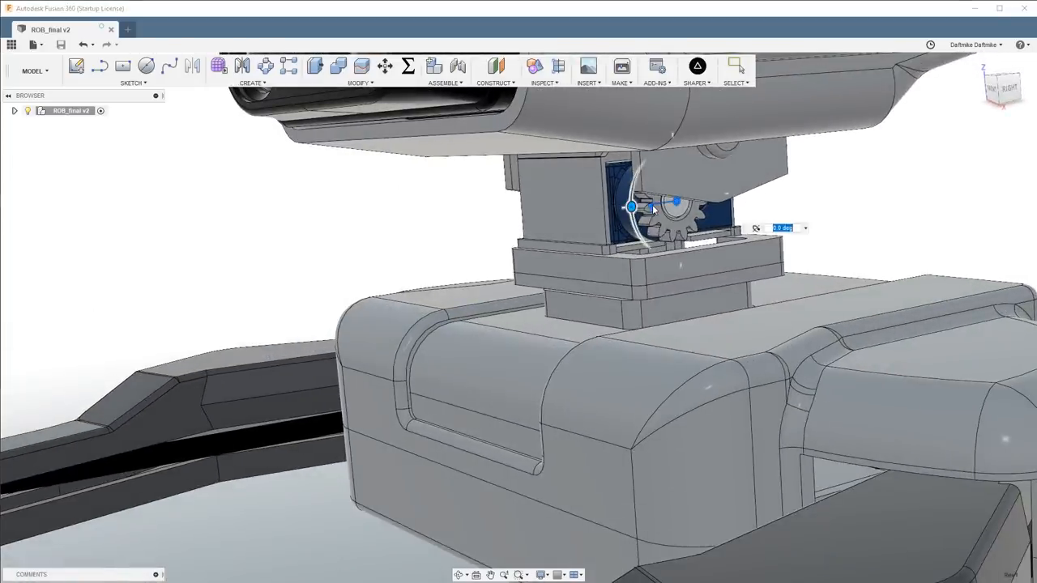
# - Rotate the head-tilt gear joint so the robot's eye lenses angle upward
pyautogui.moveTo(674, 201); pyautogui.dragTo(636, 177)
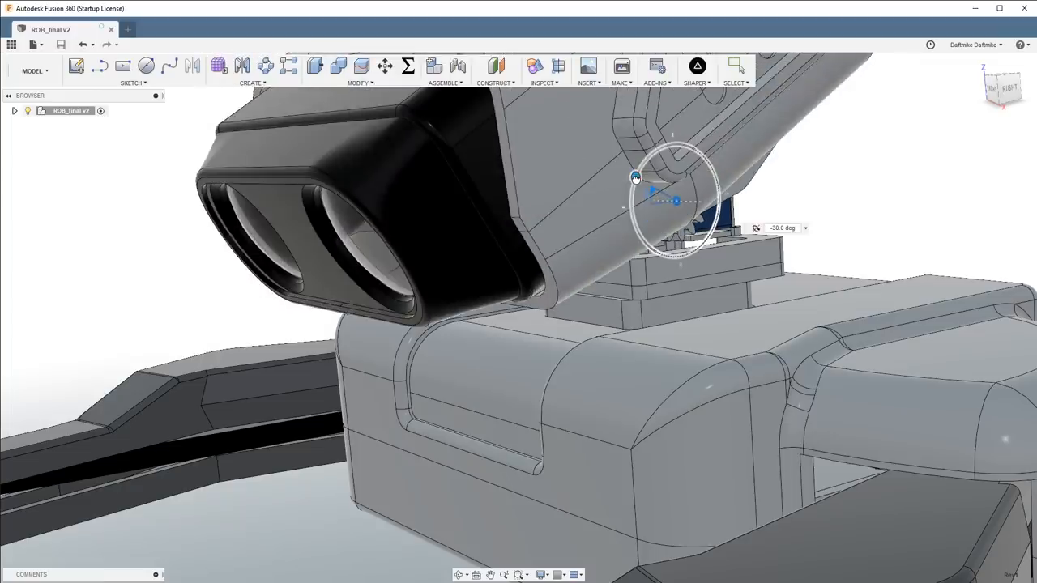
pyautogui.moveTo(635, 177); pyautogui.dragTo(641, 230)
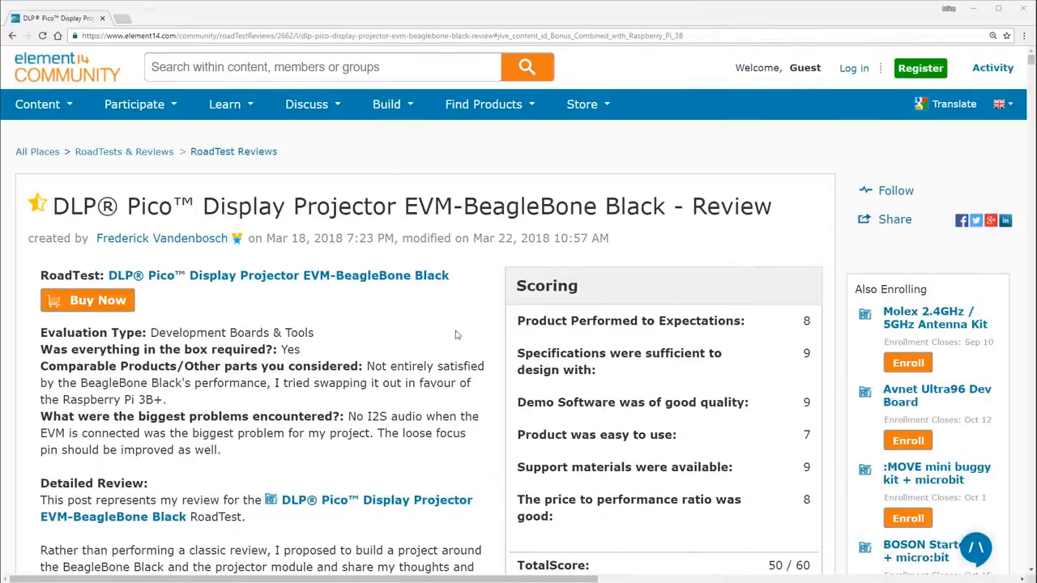
# - Scroll the review past the Raspberry Pi 3B+ config.txt block to the Wiring pin map
pyautogui.scroll(-3)
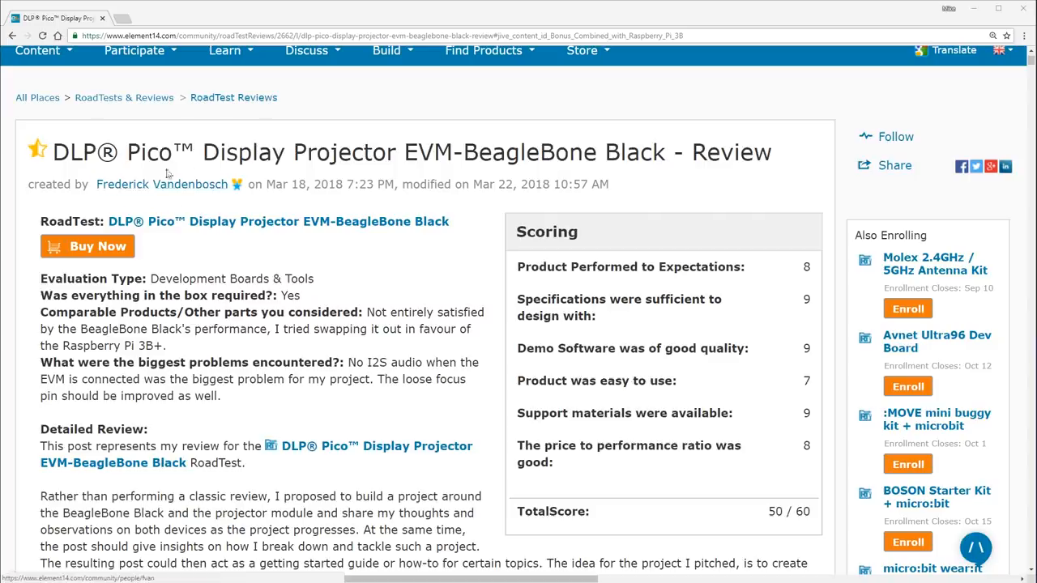
pyautogui.moveTo(444, 331)
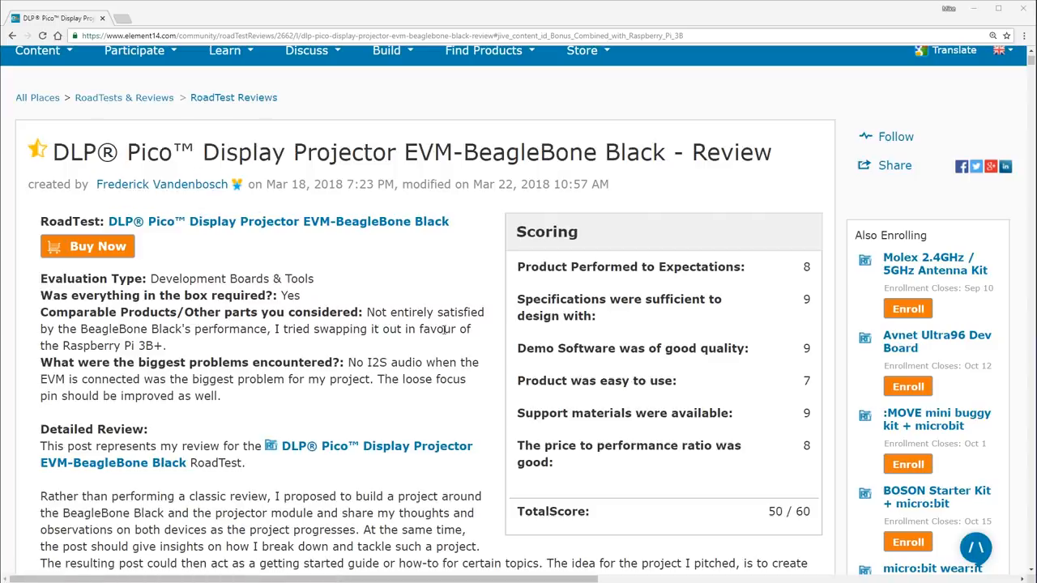
pyautogui.scroll(-3)
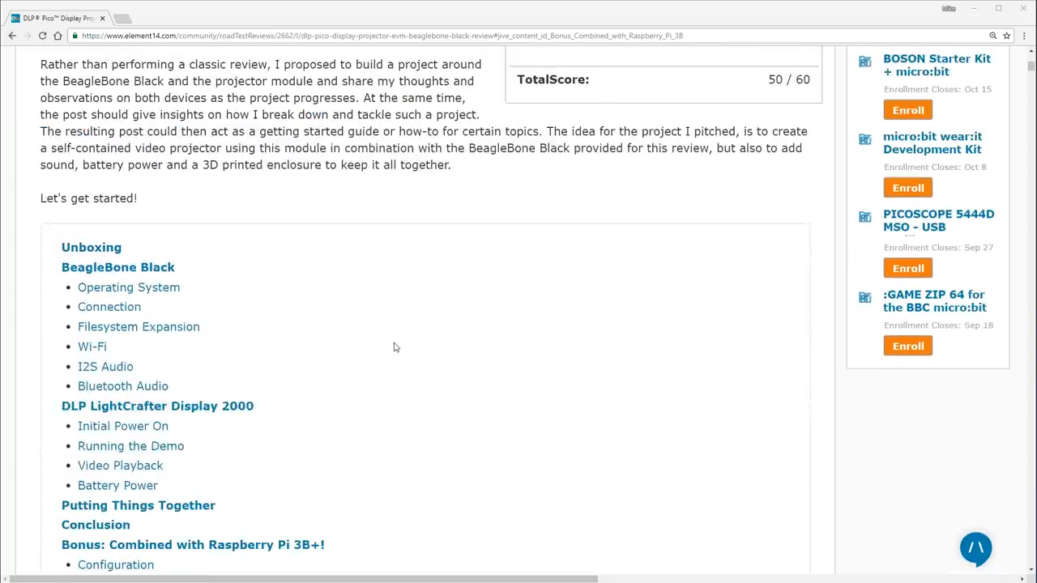
pyautogui.scroll(-3)
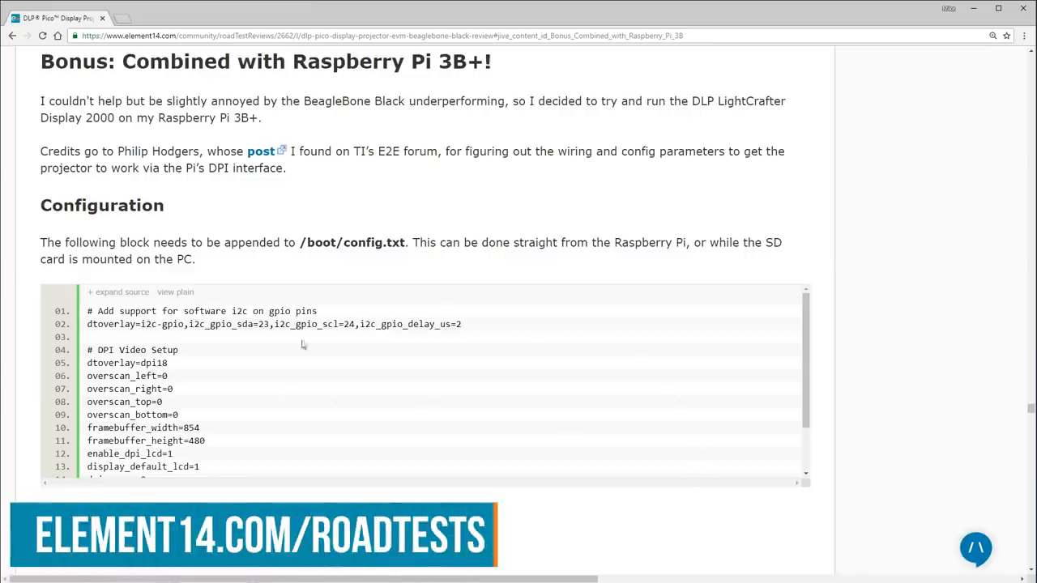
pyautogui.scroll(-3)
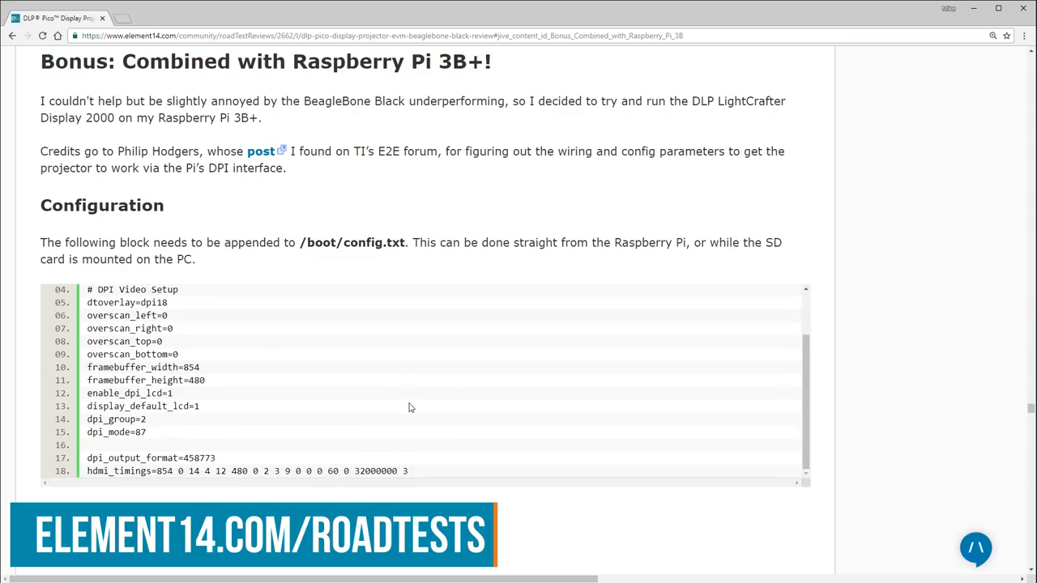
pyautogui.scroll(-3)
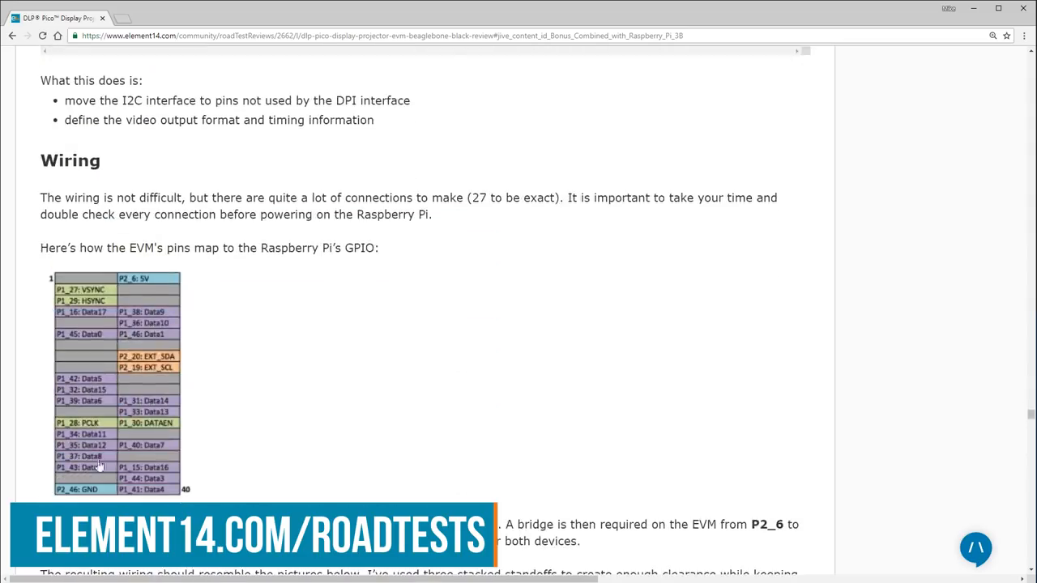